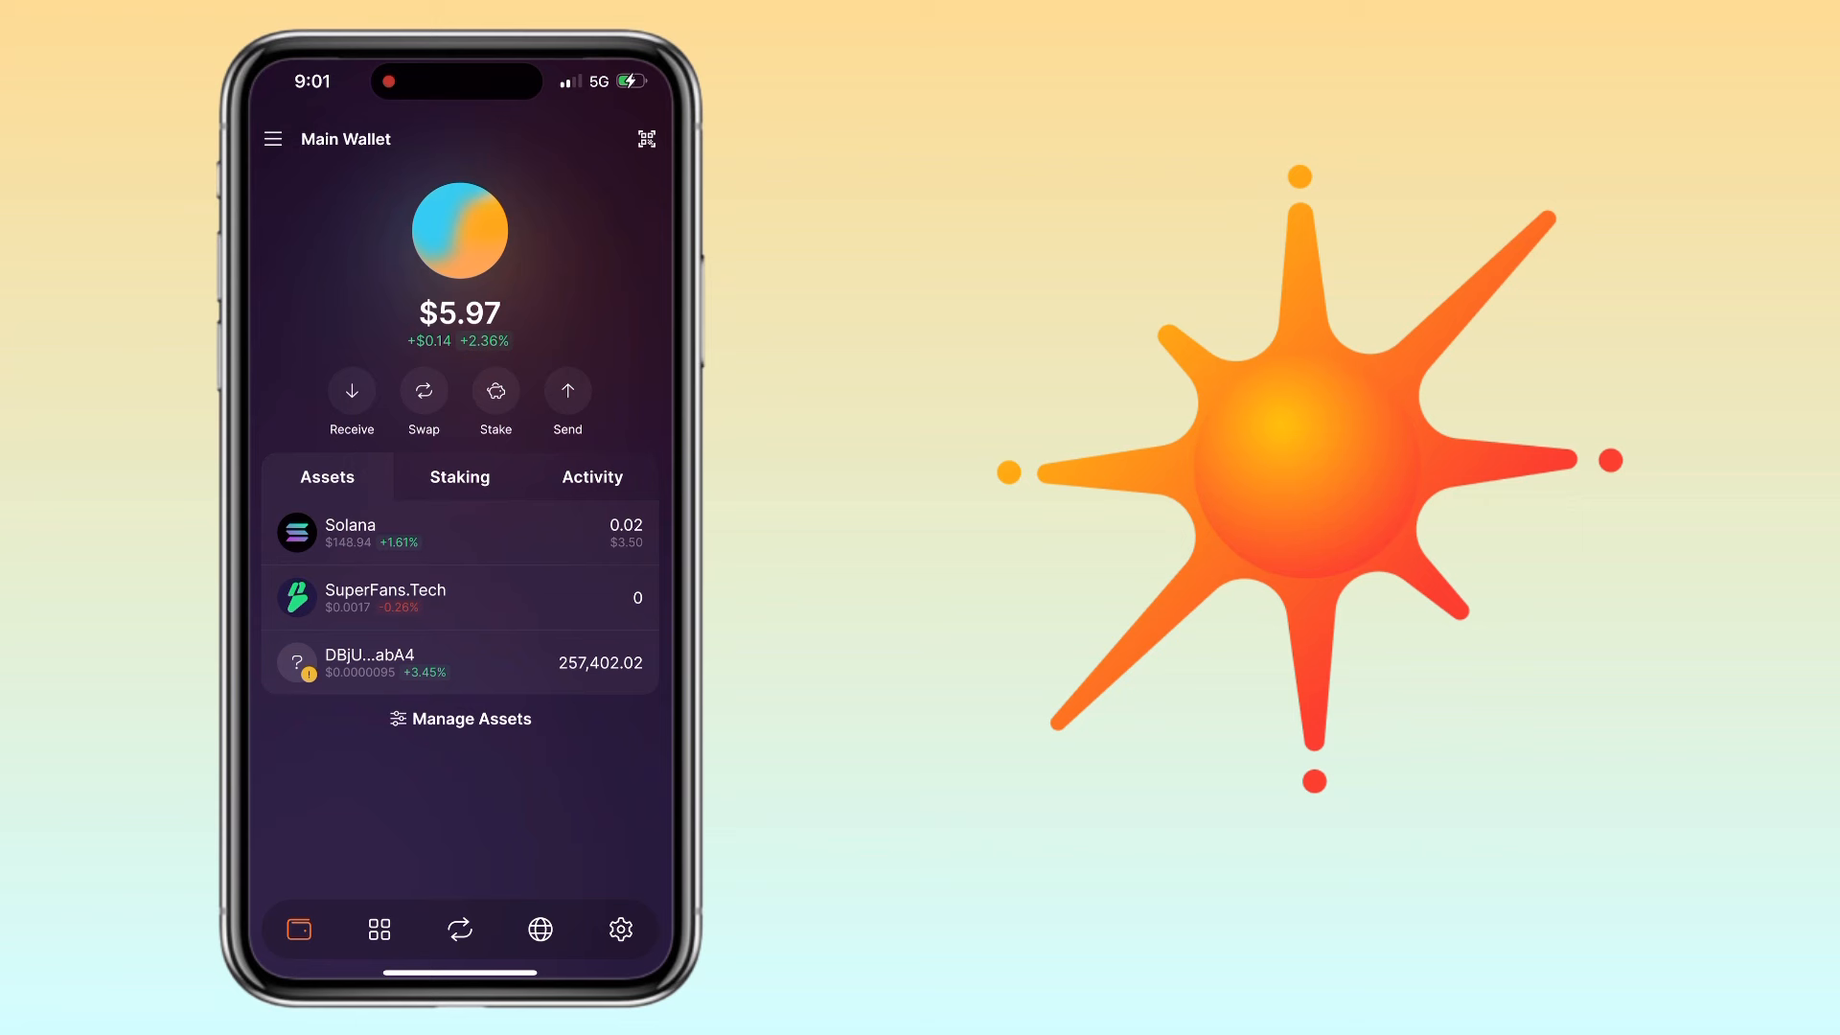
Step: Open the Solana asset page showing the 0.023527858 SOL balance worth $3.50
{"action": "left_click", "coordinate": [459, 533]}
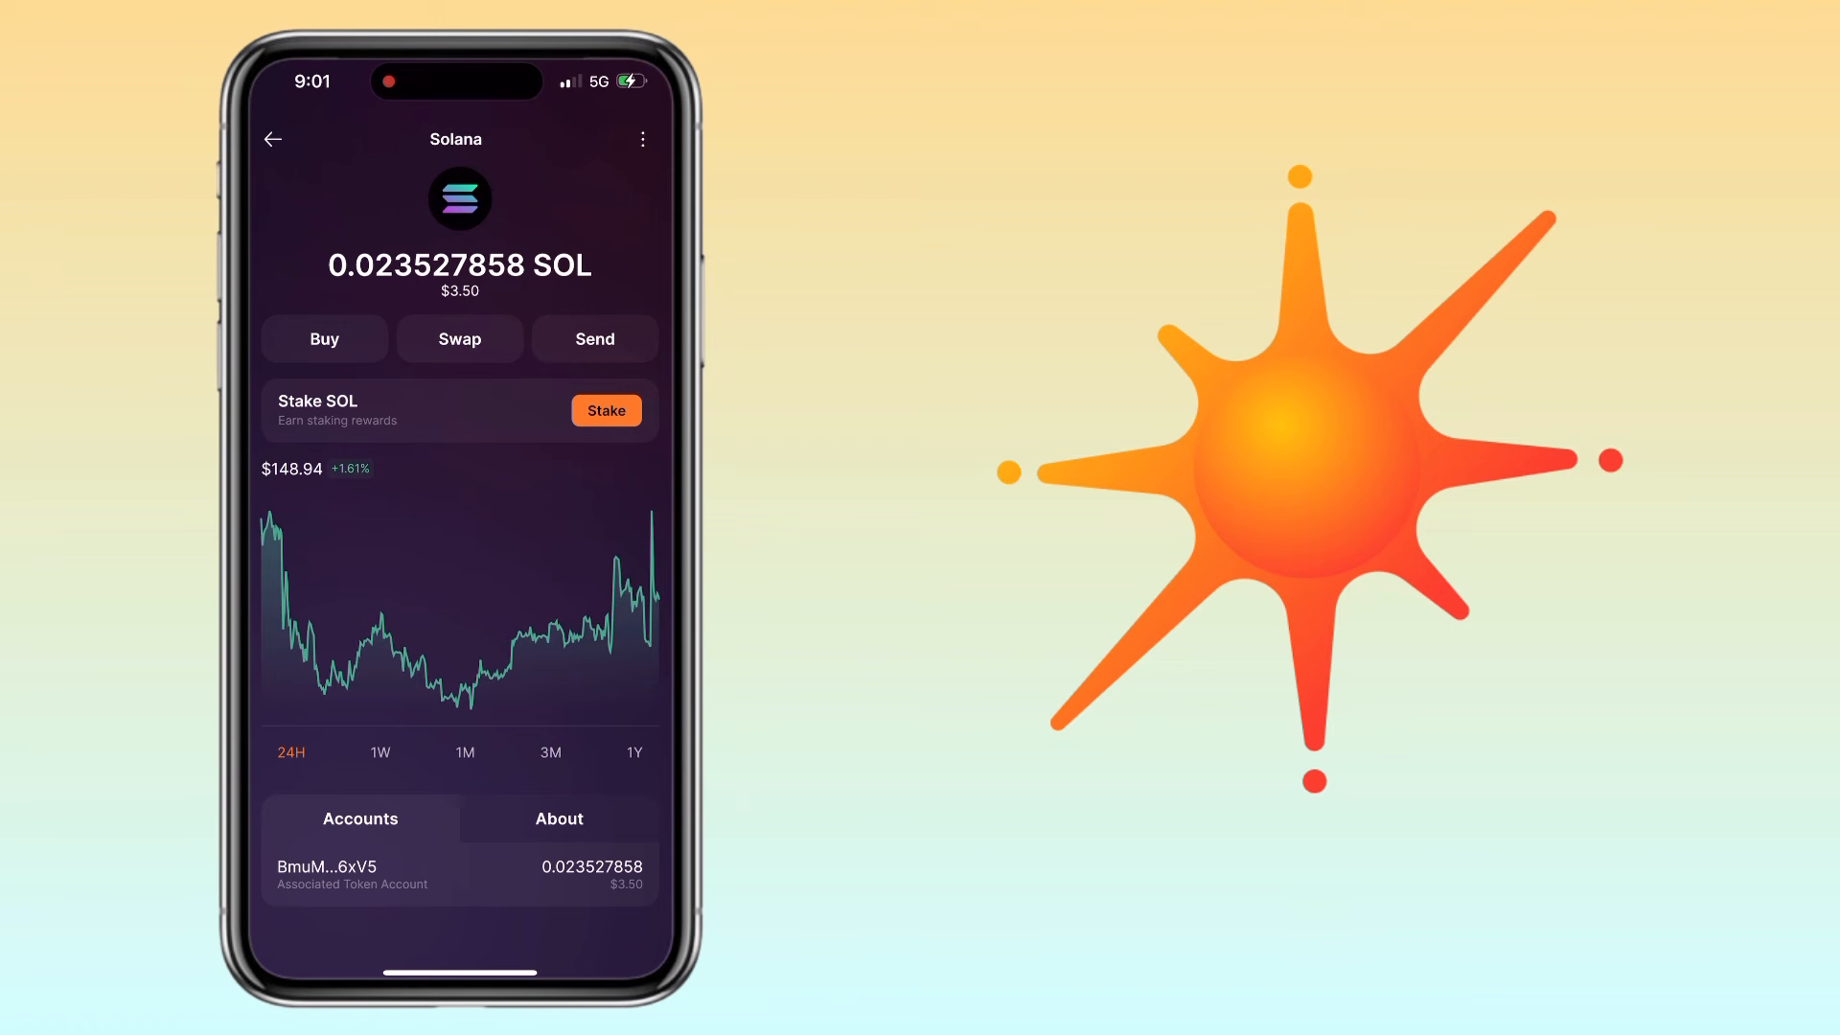